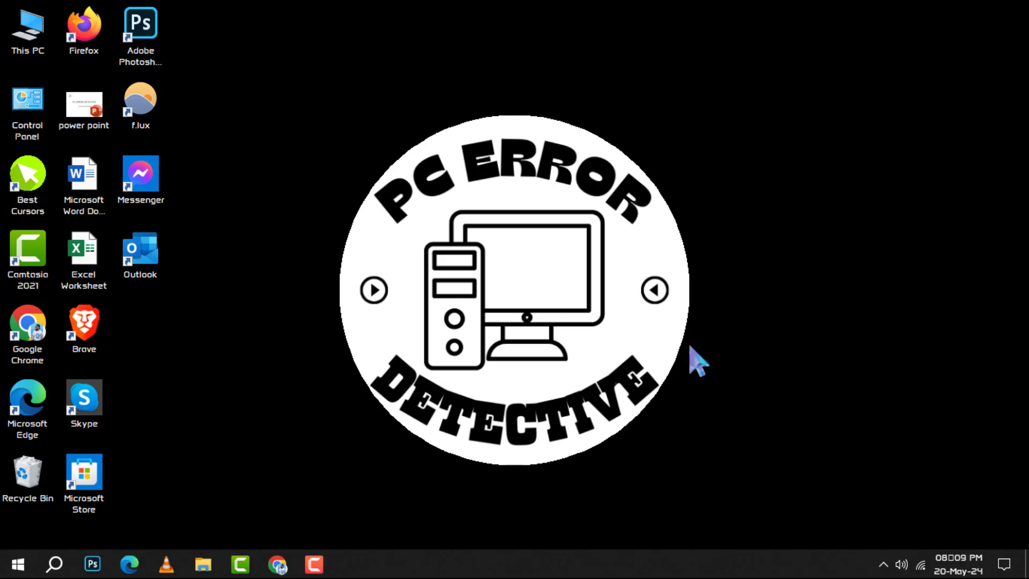
# Bring up the taskbar's right-click options list of system shortcuts
pyautogui.rightClick(656, 563)
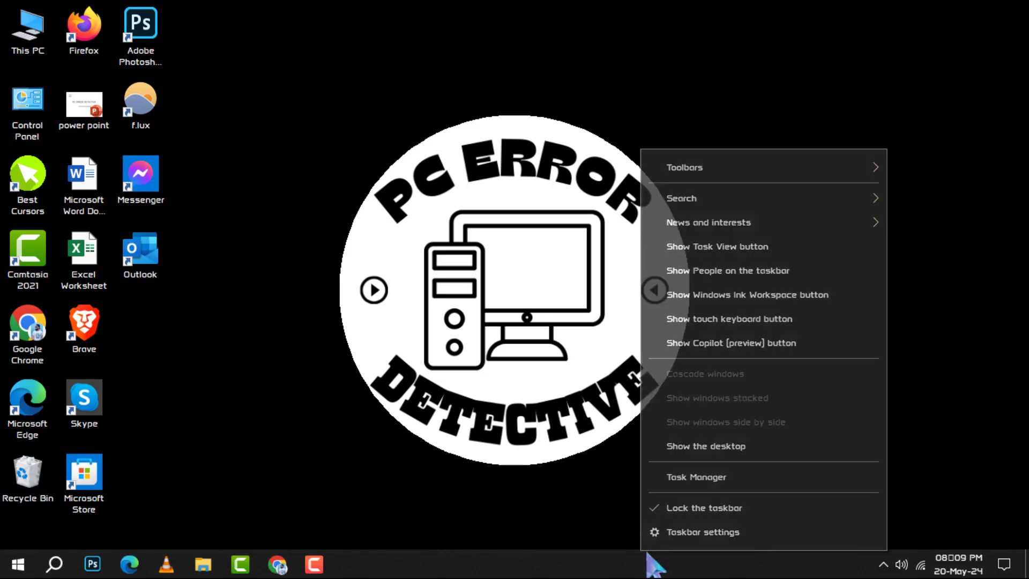
pyautogui.moveTo(688, 499)
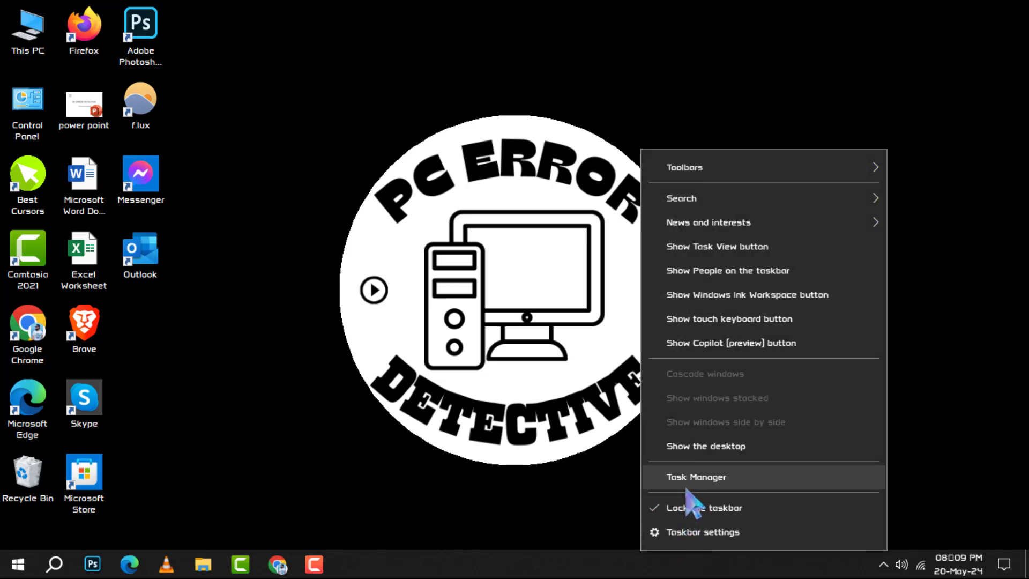
# Launch Task Manager from the taskbar menu and maximize its window
pyautogui.click(697, 477)
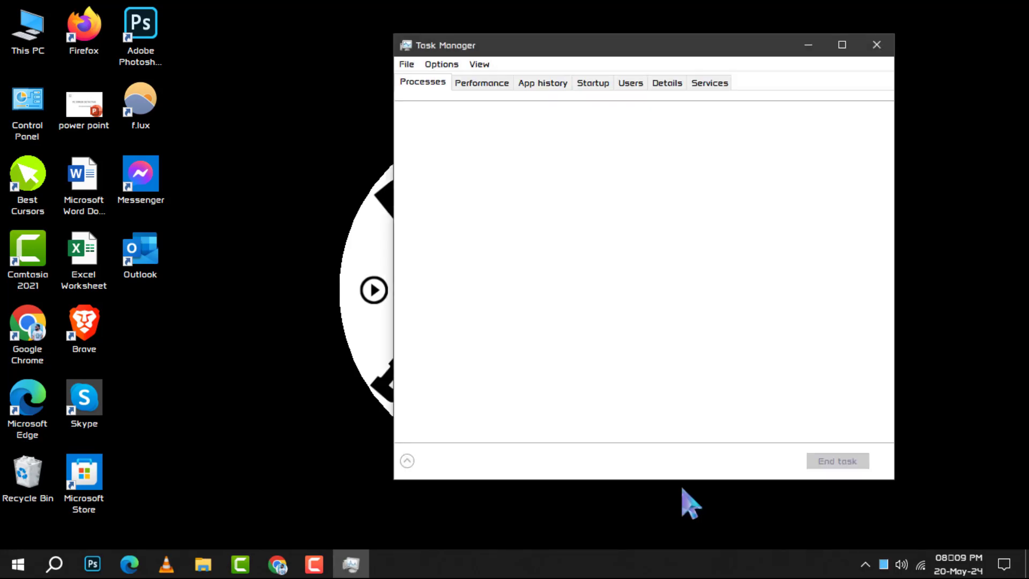
pyautogui.click(841, 45)
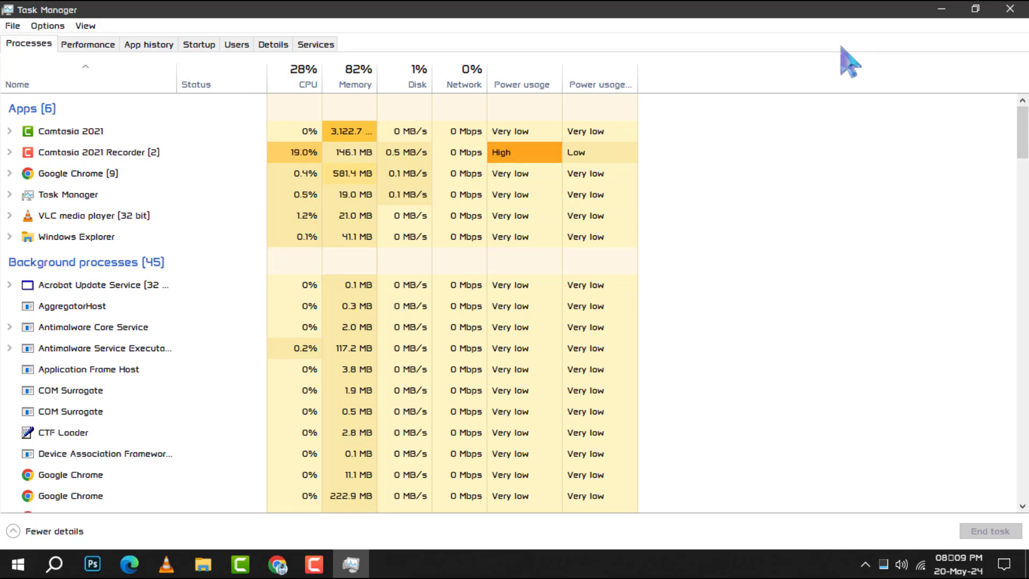
pyautogui.moveTo(87, 44)
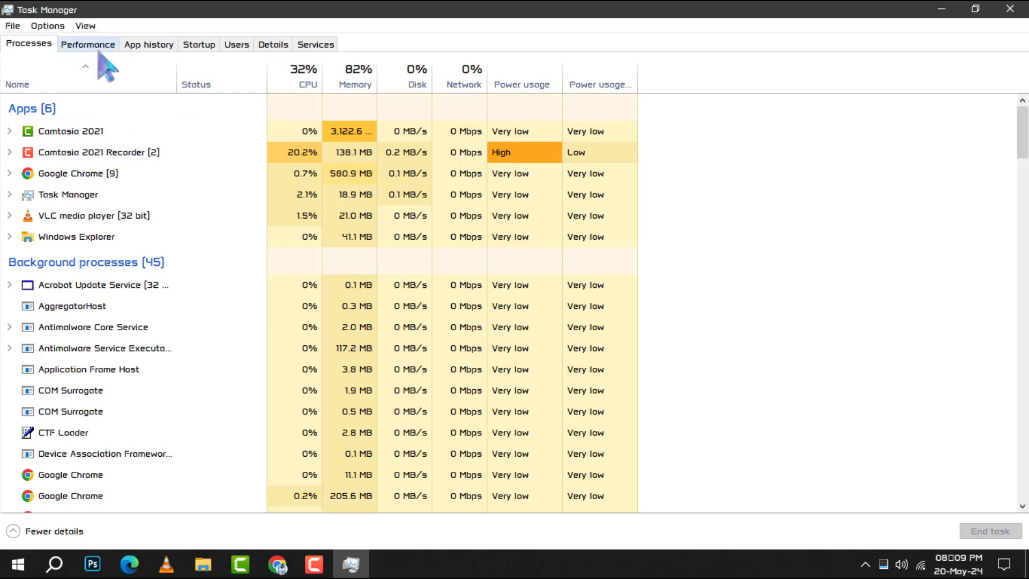
# Show the Performance page with CPU utilization graph and system Up time
pyautogui.click(87, 44)
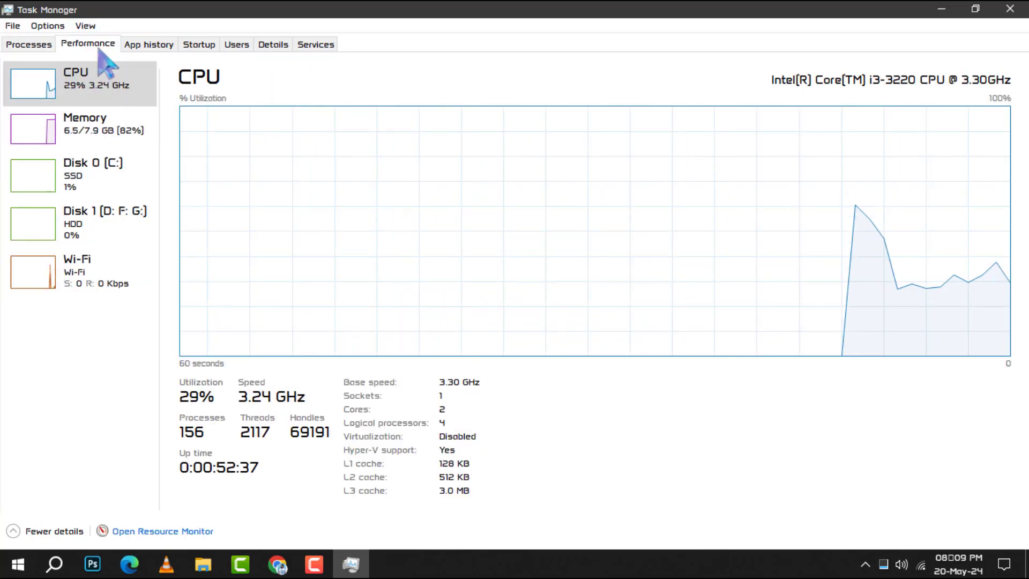
pyautogui.moveTo(108, 114)
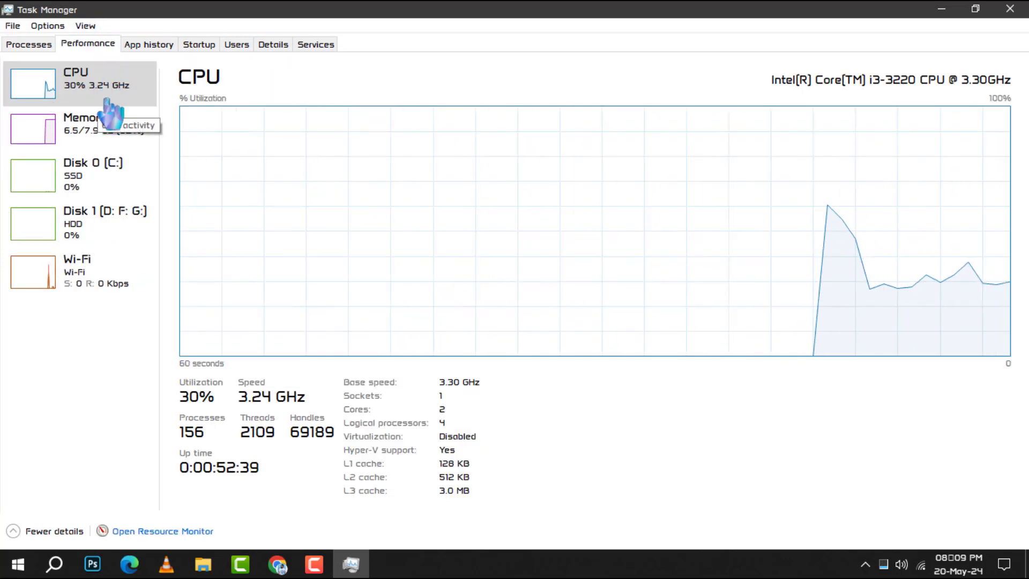
pyautogui.moveTo(597, 493)
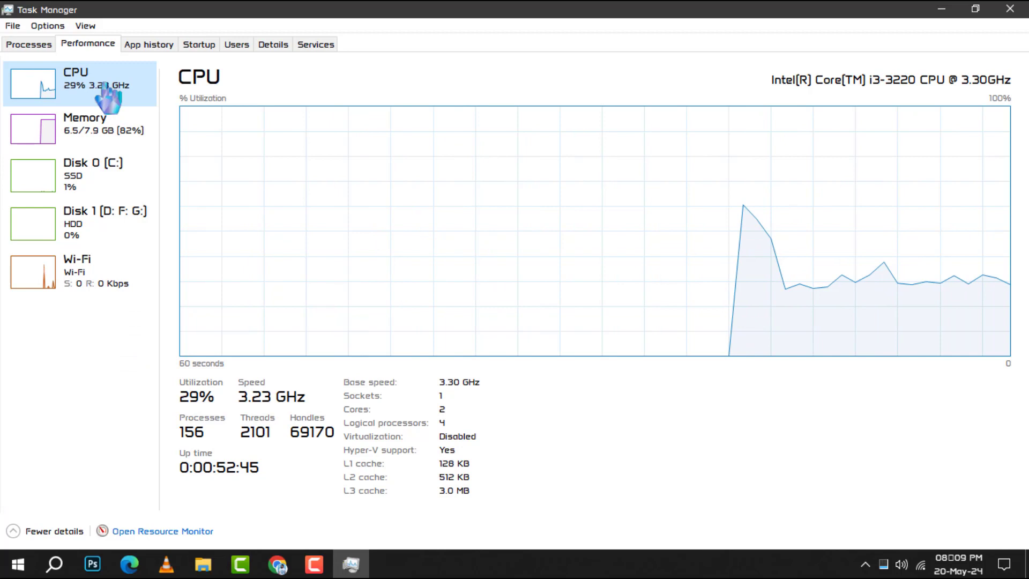
pyautogui.moveTo(128, 405)
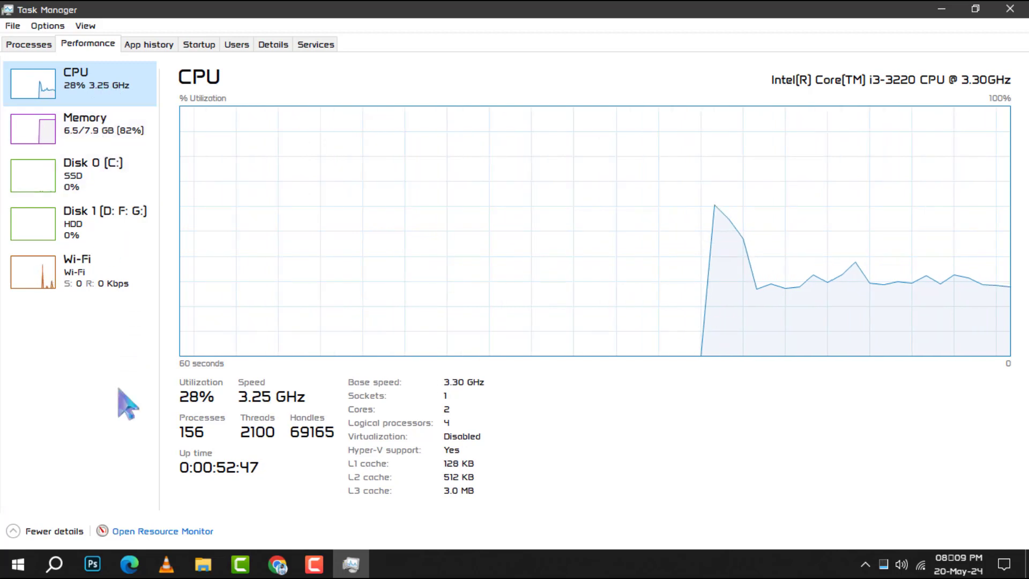
pyautogui.moveTo(216, 496)
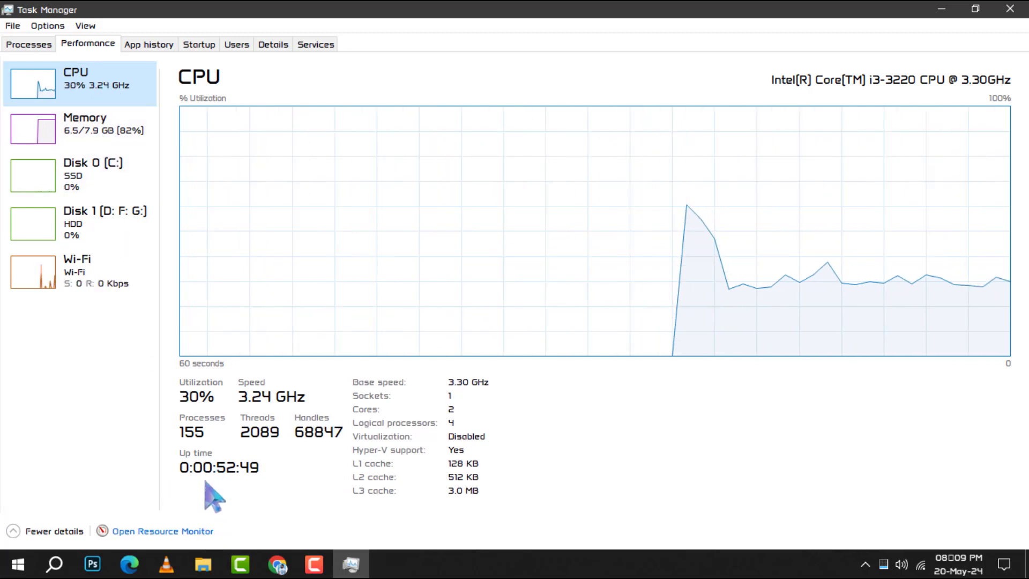
pyautogui.moveTo(251, 481)
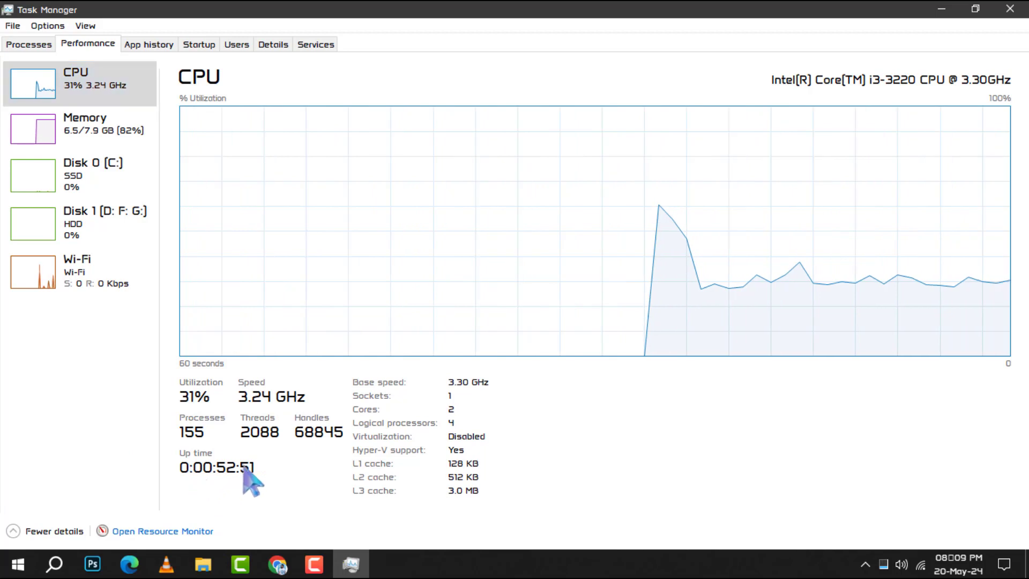